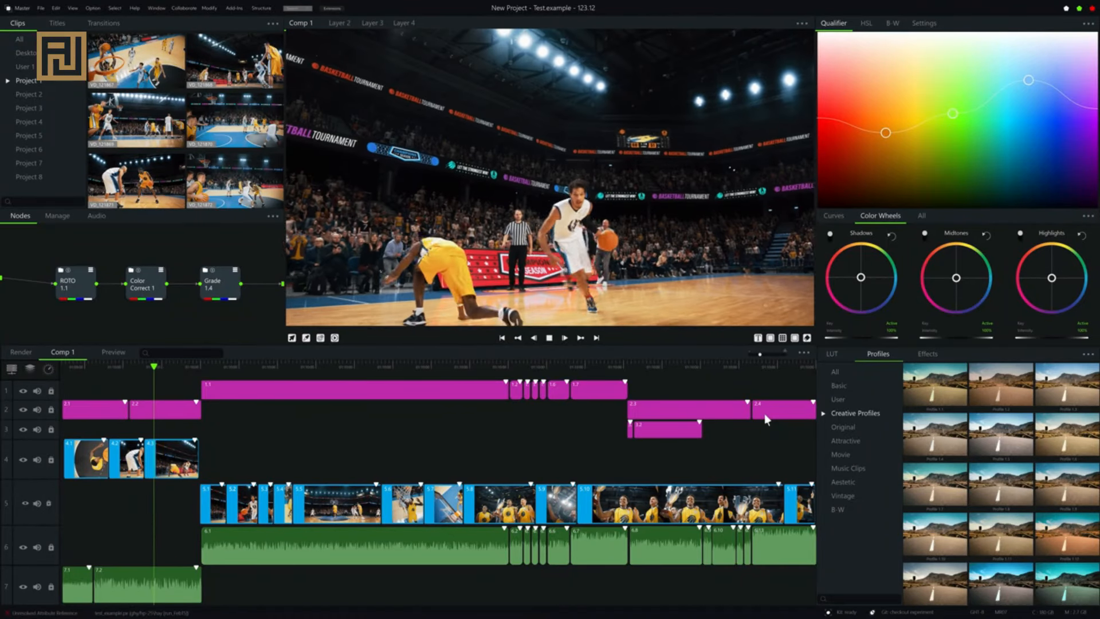
Nudge the Shadows colour wheel's centre point slightly downward, off neutral.
drag(861, 276, 874, 296)
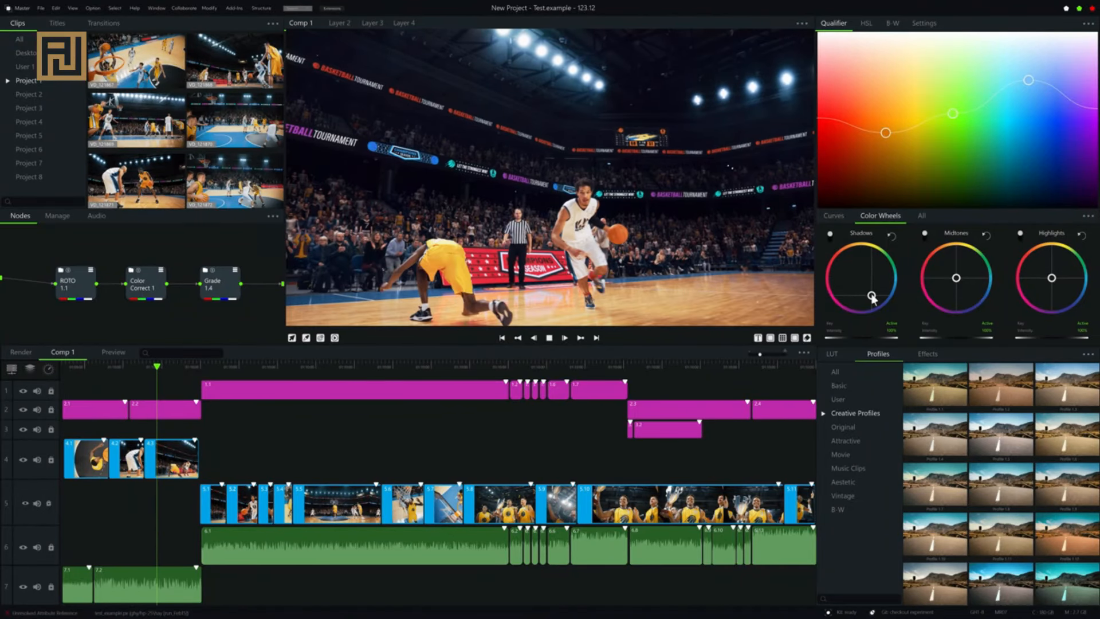